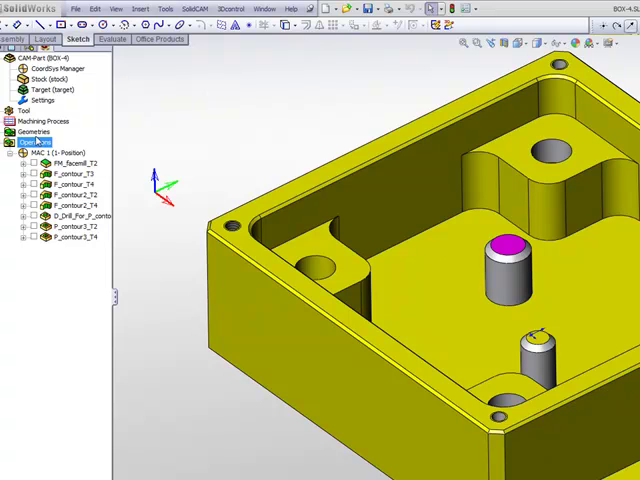
# Step: Add a new Pocket operation and begin picking its boundary chain on the box
pyautogui.rightClick(20, 148)
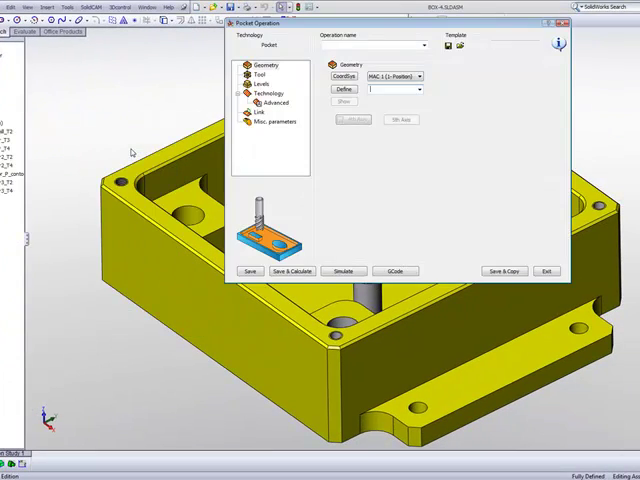
pyautogui.click(344, 89)
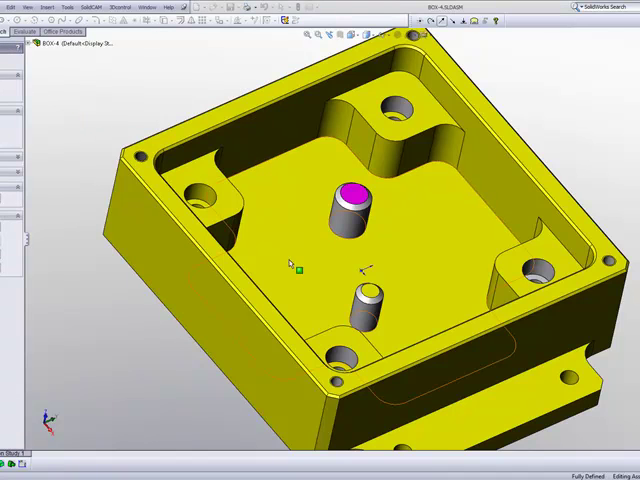
# Step: Confirm the picked chain as the pocket operation's contour
pyautogui.click(290, 260)
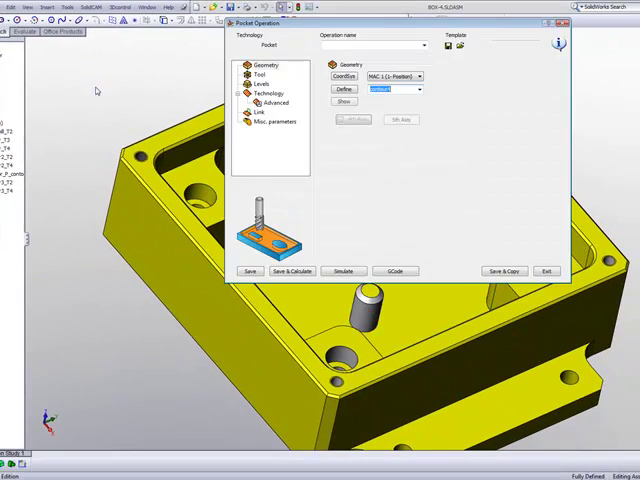
# Step: Assign tool 2 (10 mm) and show the levels: upper level -8, depth 12
pyautogui.click(263, 76)
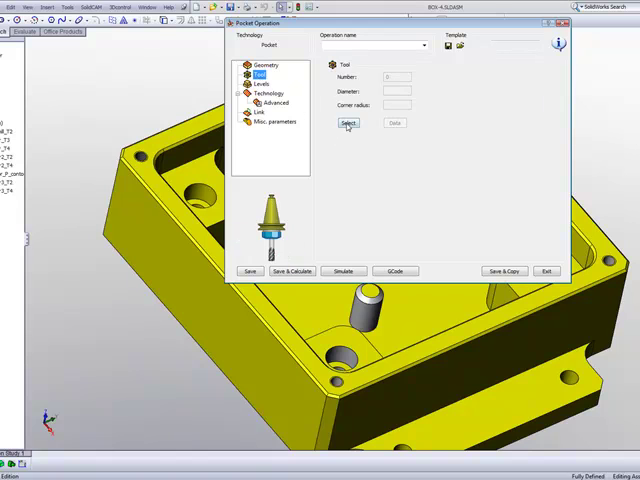
pyautogui.click(347, 123)
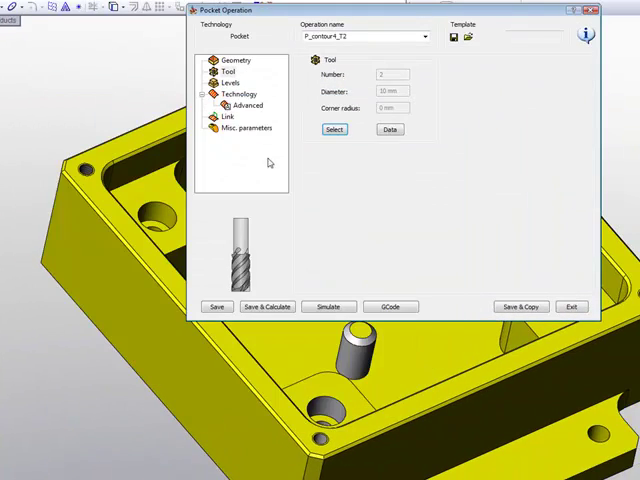
pyautogui.click(229, 83)
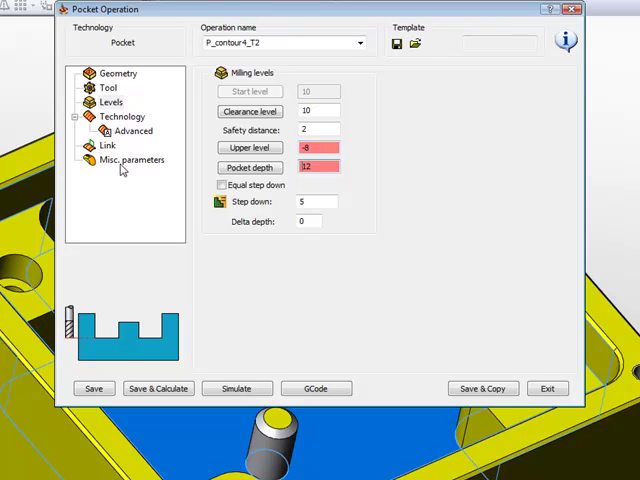
# Step: Set the pocket's wall and island offsets to 0.3 and floor offset to 0.15
pyautogui.click(123, 116)
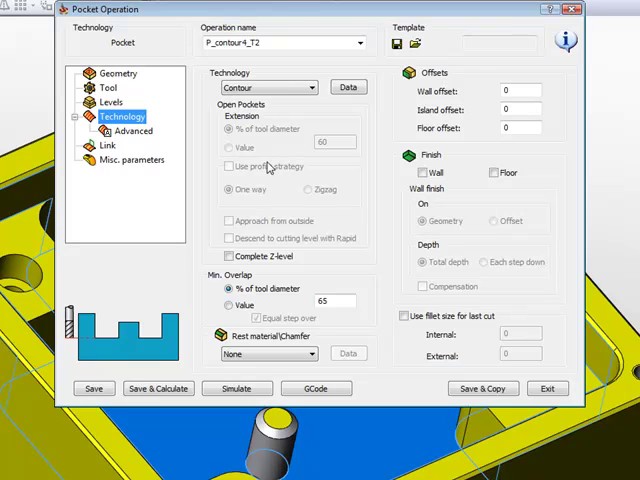
pyautogui.moveTo(285, 95)
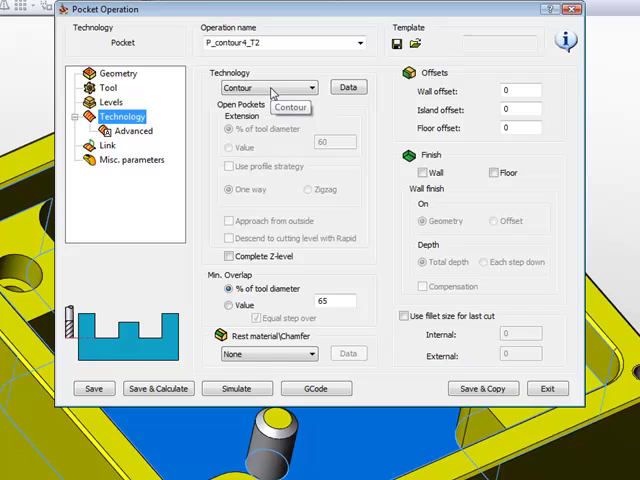
pyautogui.moveTo(278, 163)
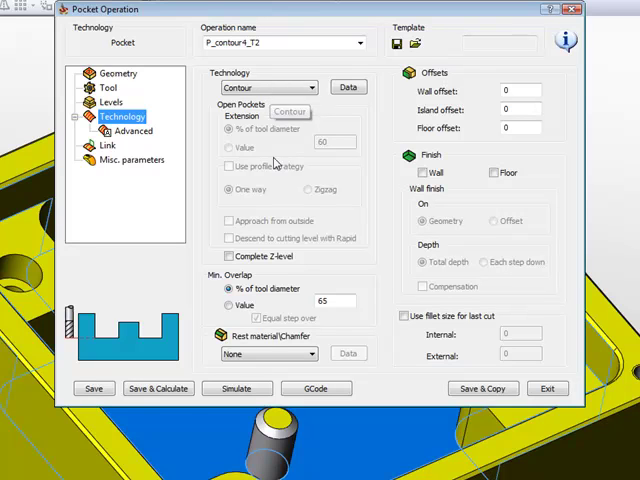
pyautogui.moveTo(330, 314)
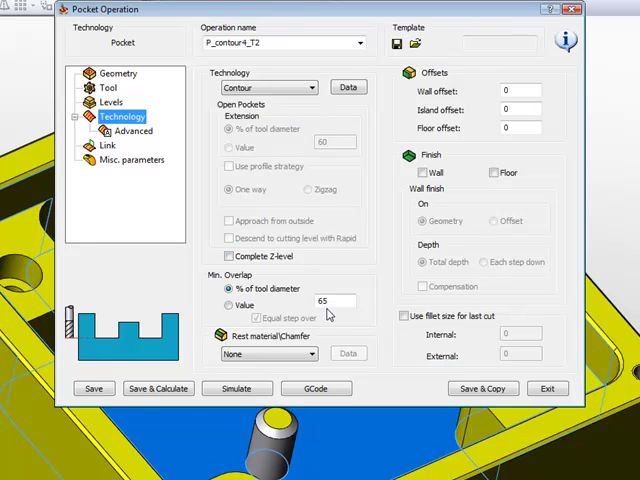
pyautogui.click(520, 91)
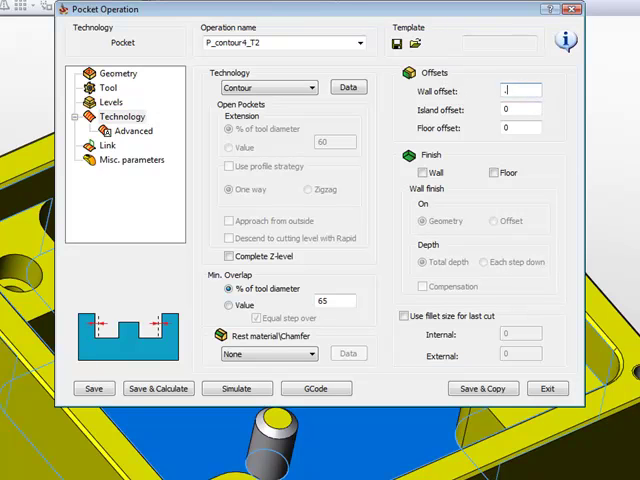
pyautogui.write('3')
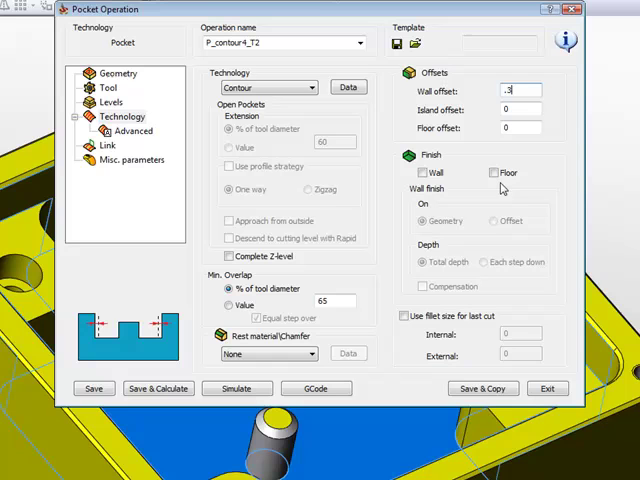
pyautogui.click(518, 110)
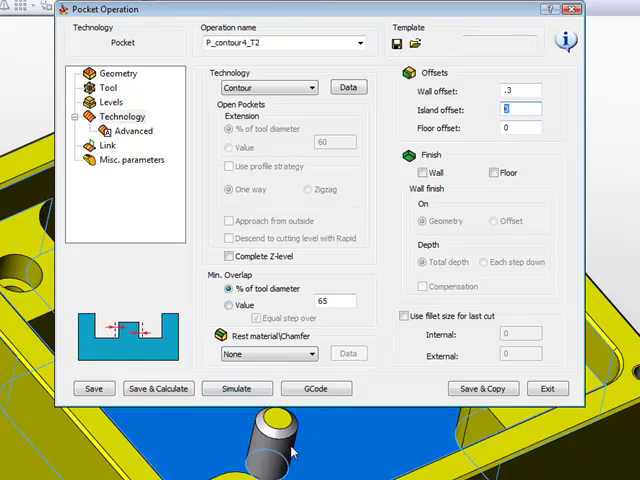
pyautogui.moveTo(471, 163)
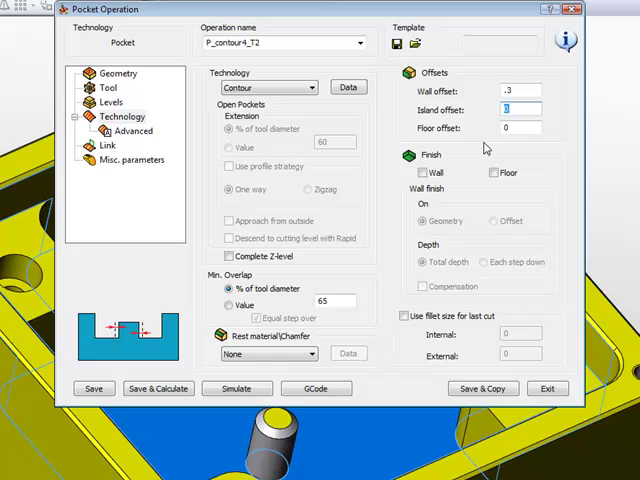
pyautogui.write('.3')
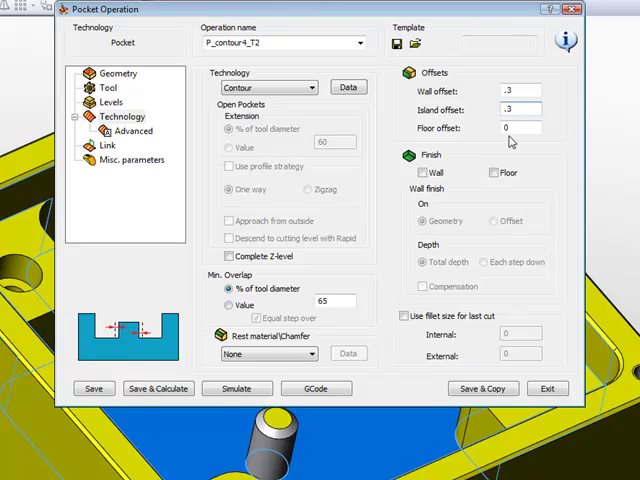
pyautogui.click(518, 128)
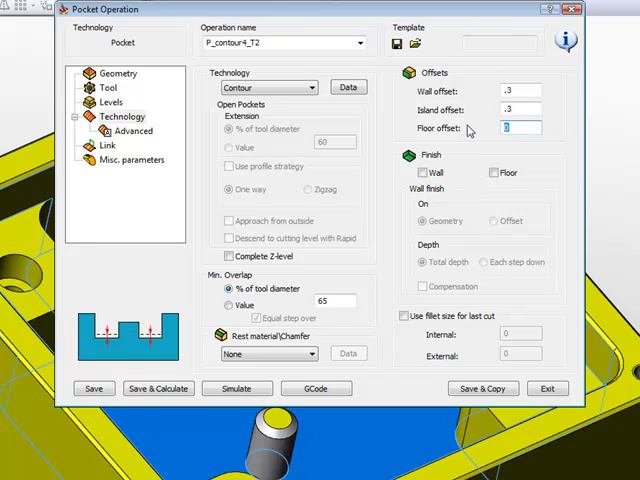
pyautogui.write('0.15')
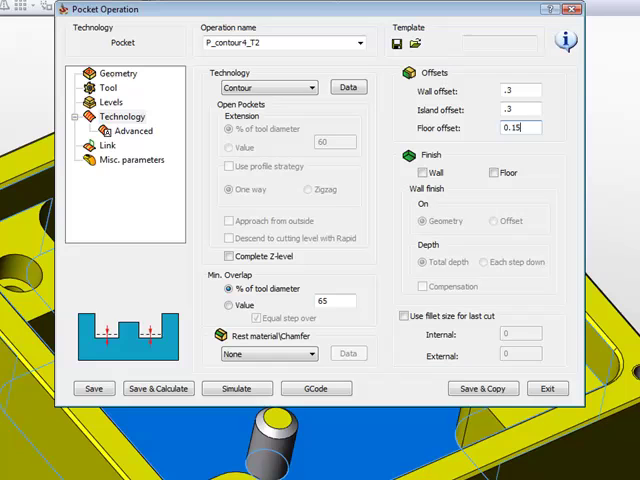
pyautogui.moveTo(483, 221)
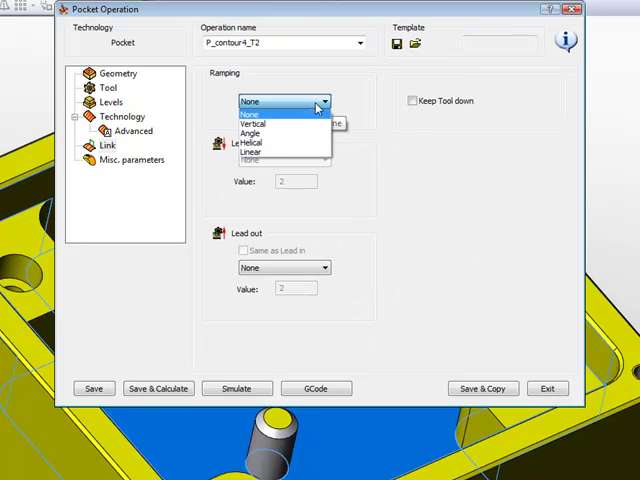
# Step: Set the pocket entry to a linear ramp with angle 5 and length 3
pyautogui.click(263, 140)
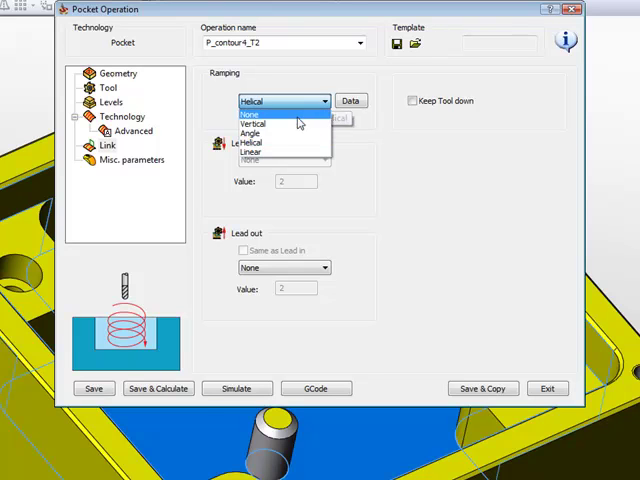
pyautogui.click(251, 151)
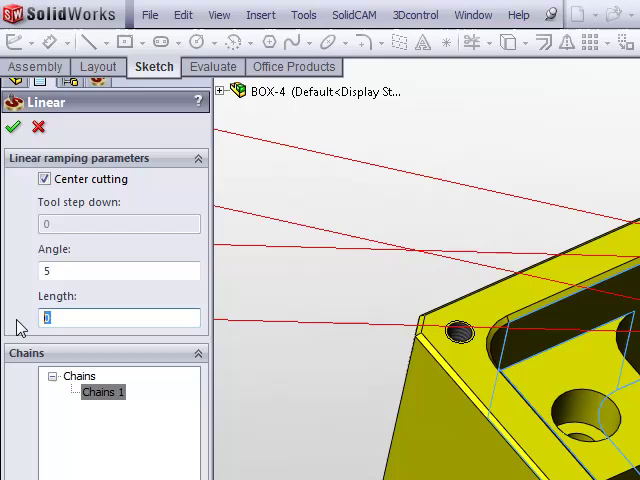
pyautogui.write('3')
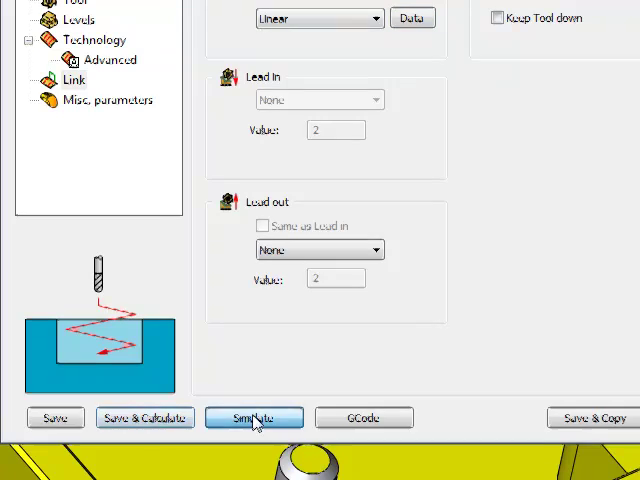
# Step: Run SolidVerify to cut the pocket around both pins on the stock
pyautogui.click(253, 418)
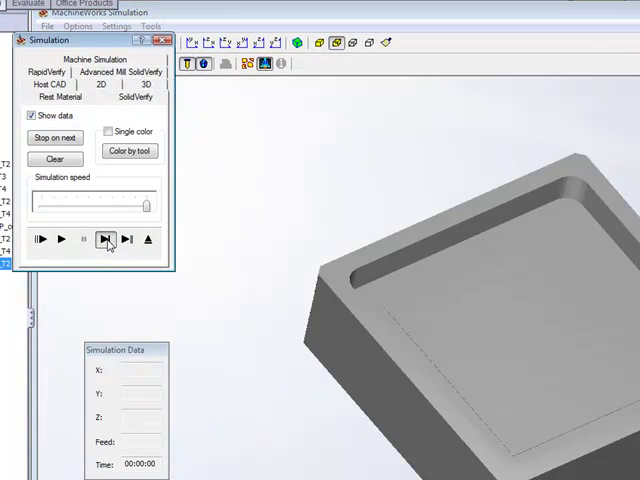
pyautogui.click(106, 239)
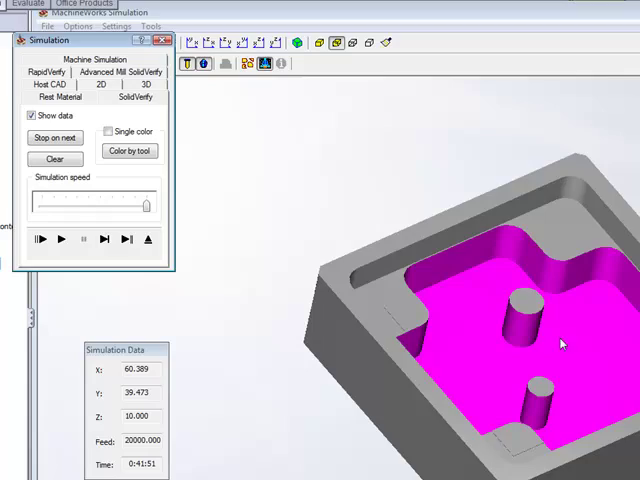
pyautogui.moveTo(405, 197)
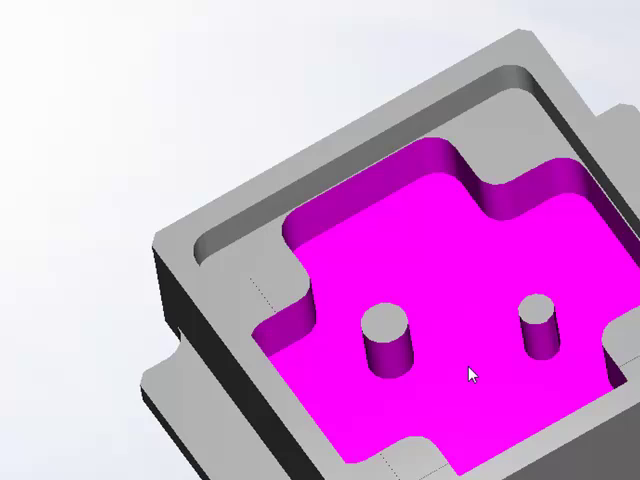
pyautogui.moveTo(249, 110)
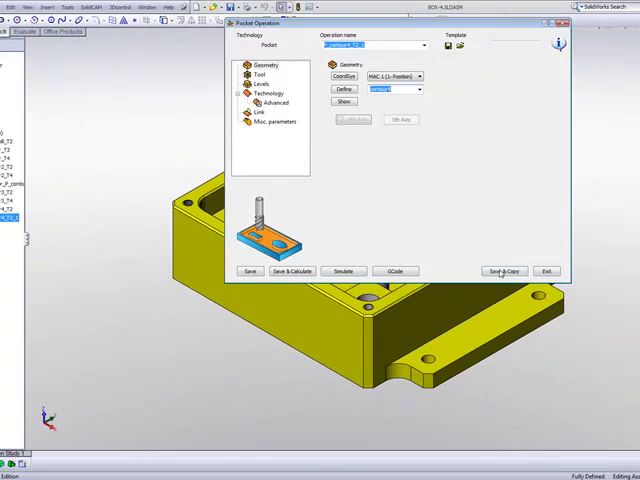
# Step: Copy the pocket as P_contour4_T4 using tool 4, the 8 mm end mill
pyautogui.click(257, 75)
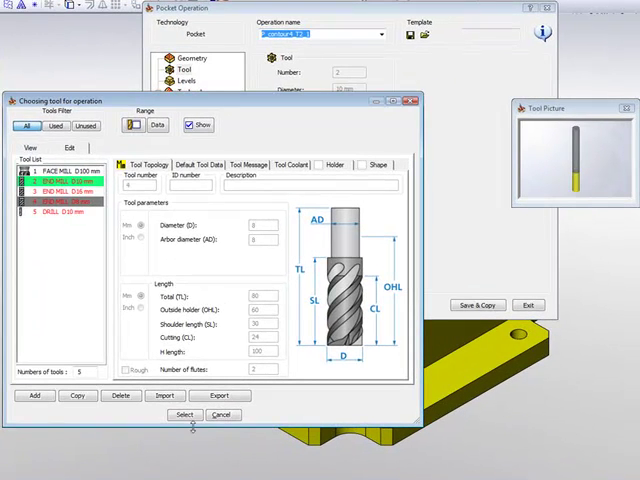
pyautogui.click(184, 415)
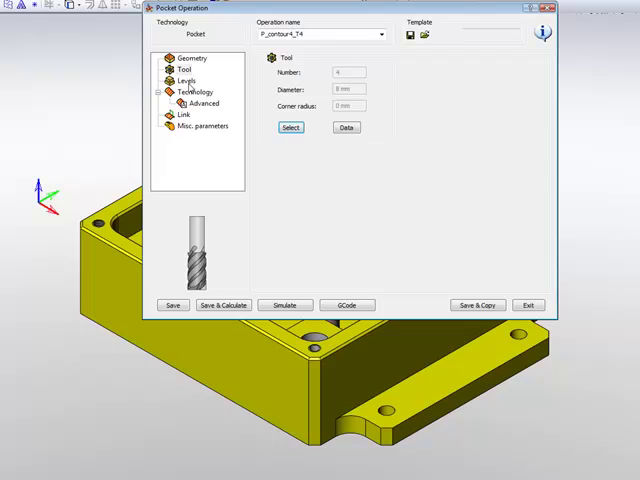
pyautogui.click(185, 80)
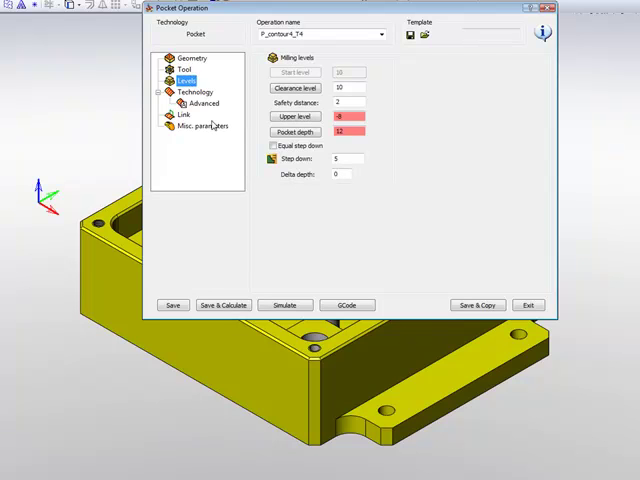
# Step: Zero the copy's wall, island and floor offsets and disable the floor finish
pyautogui.click(195, 91)
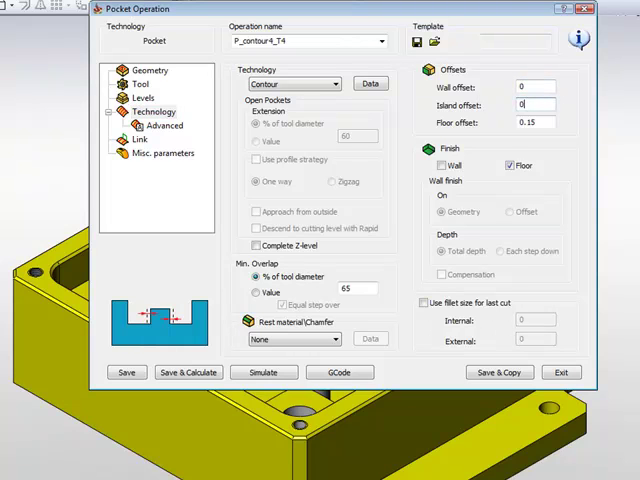
pyautogui.click(535, 123)
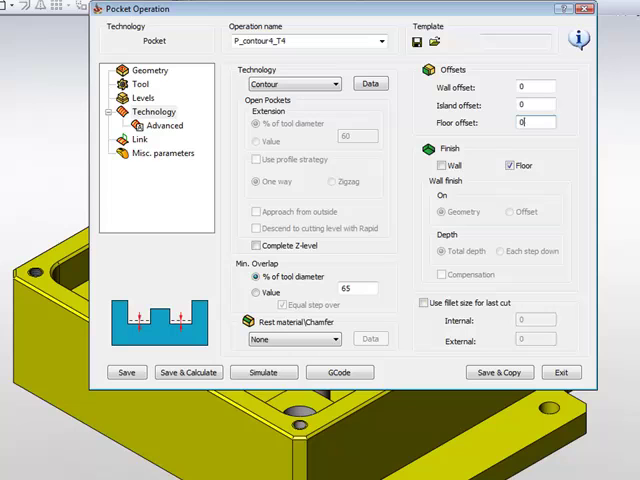
pyautogui.moveTo(408, 225)
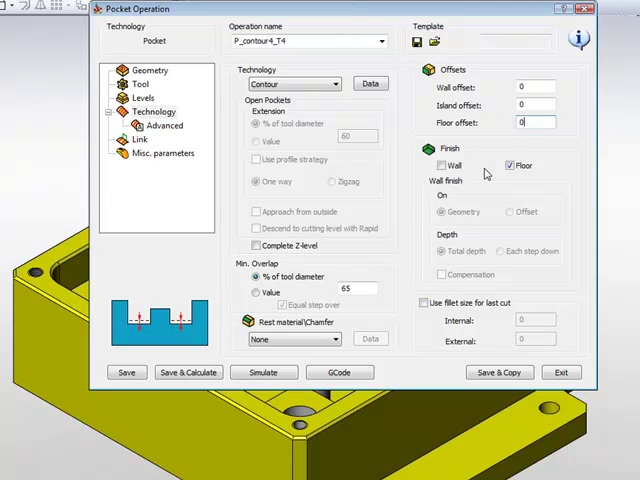
pyautogui.click(510, 165)
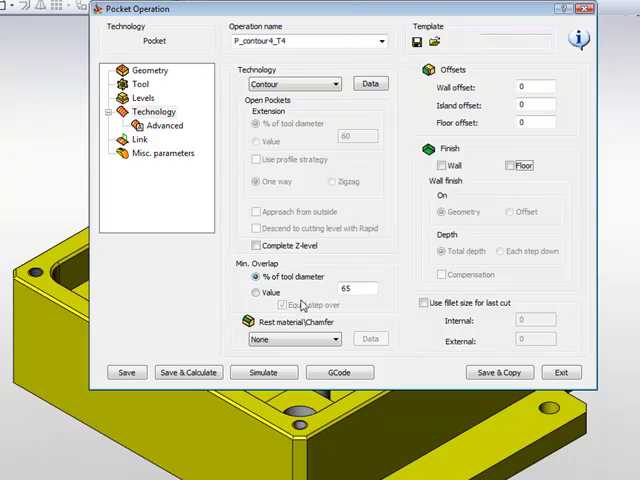
pyautogui.click(288, 339)
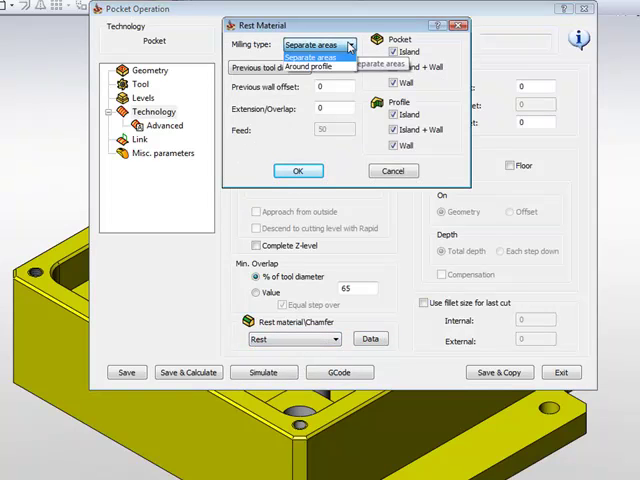
# Step: Machine rest material around the profile after a previous tool of diameter 10
pyautogui.click(306, 67)
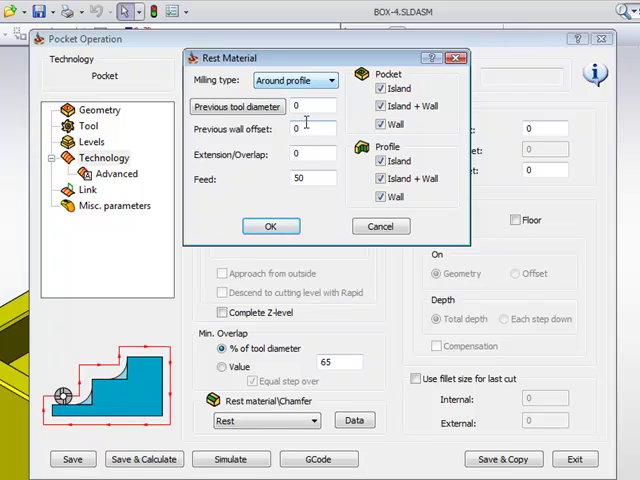
pyautogui.click(237, 106)
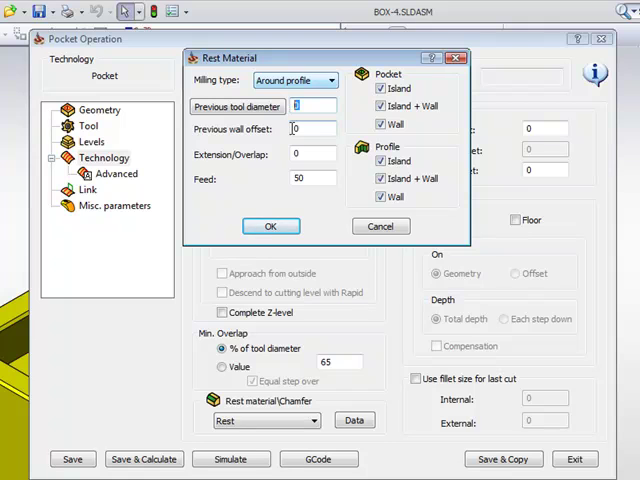
pyautogui.write('10')
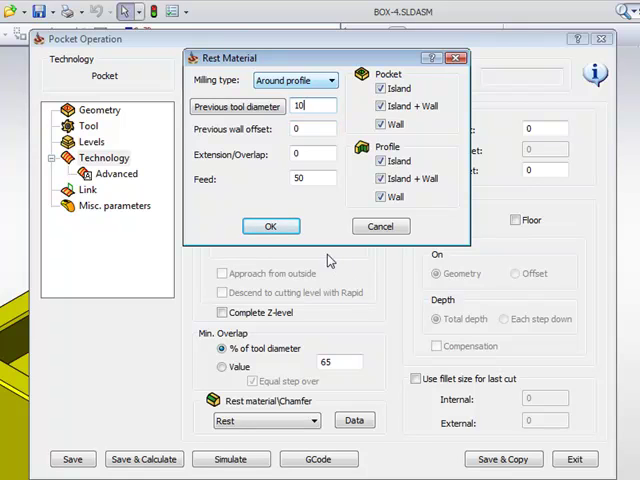
pyautogui.click(270, 225)
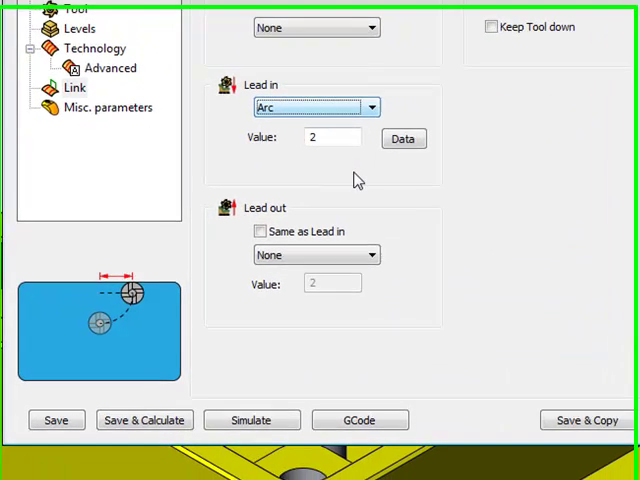
# Step: Match the lead-out to the arc lead-in of 2, then save and calculate
pyautogui.click(257, 225)
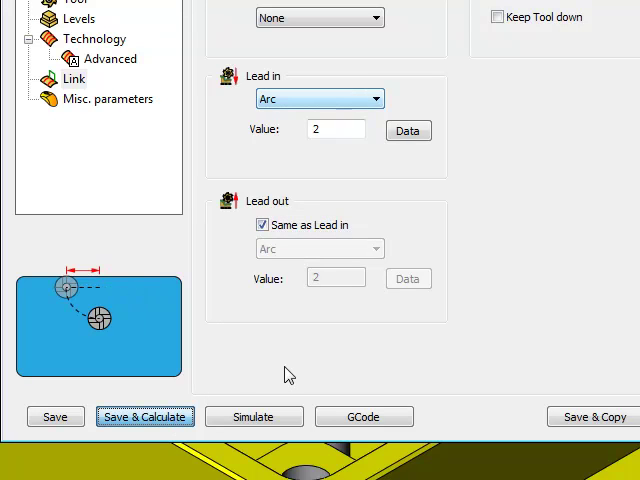
pyautogui.click(145, 416)
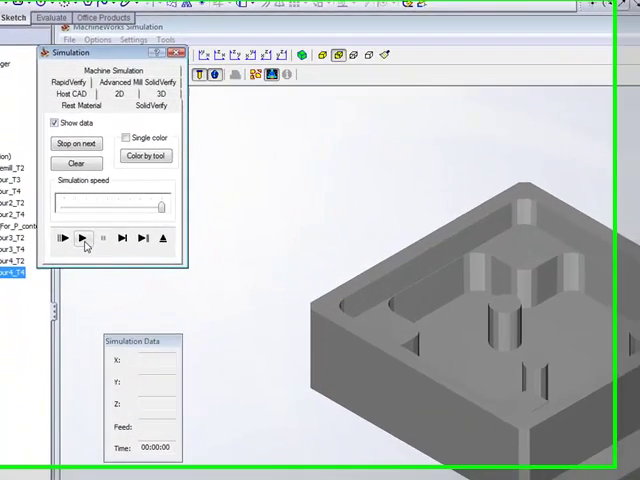
# Step: Play the SolidVerify cutting simulation of the 8 mm finish pocket
pyautogui.click(88, 240)
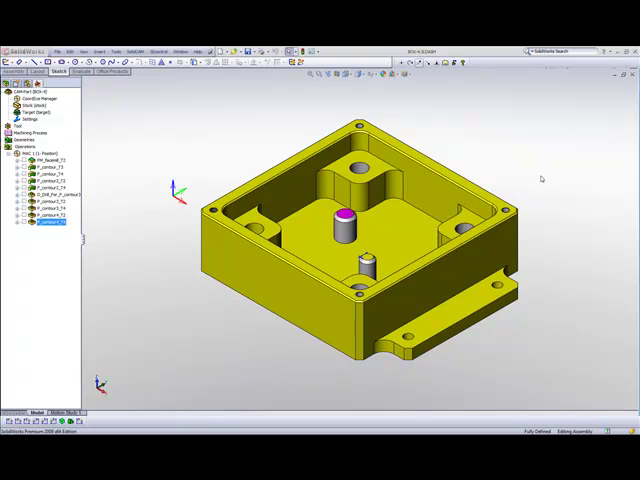
pyautogui.moveTo(140, 207)
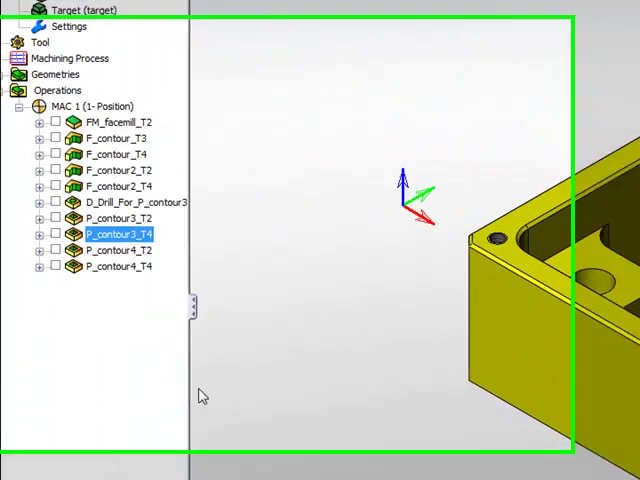
pyautogui.rightClick(115, 233)
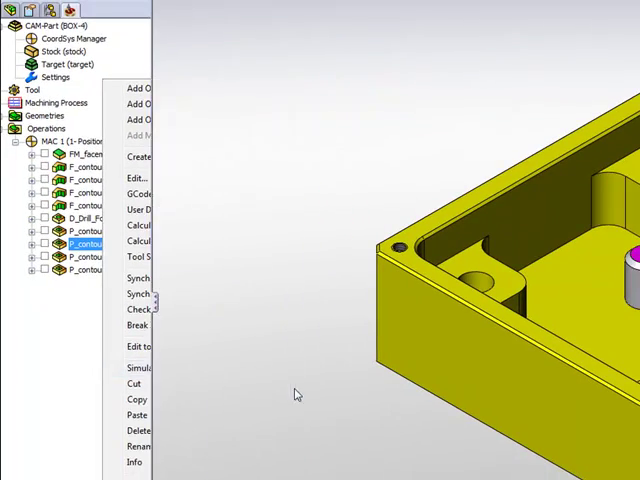
pyautogui.click(139, 368)
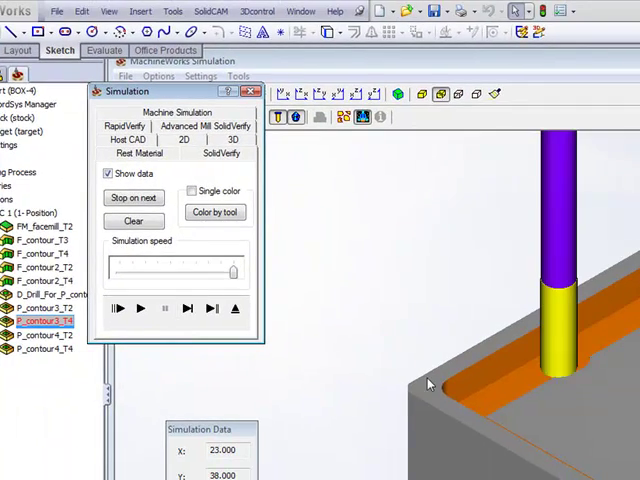
pyautogui.click(236, 308)
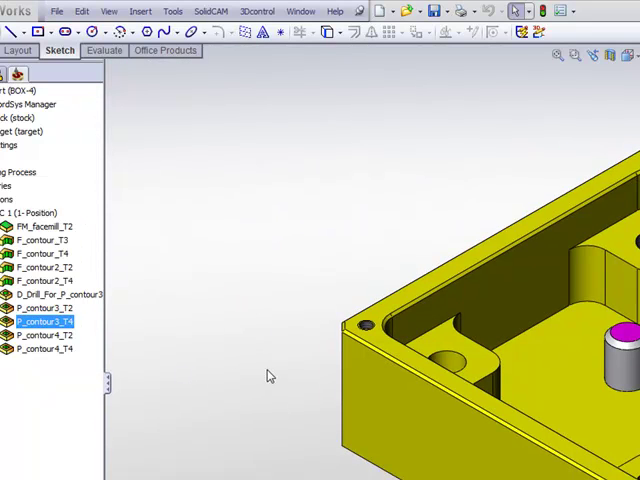
pyautogui.click(42, 335)
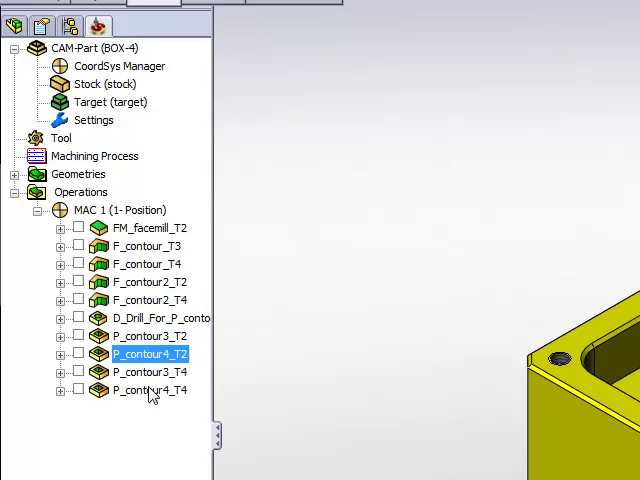
# Step: Select the P_contour3_T4 finish pocket and bring up its context menu
pyautogui.click(151, 371)
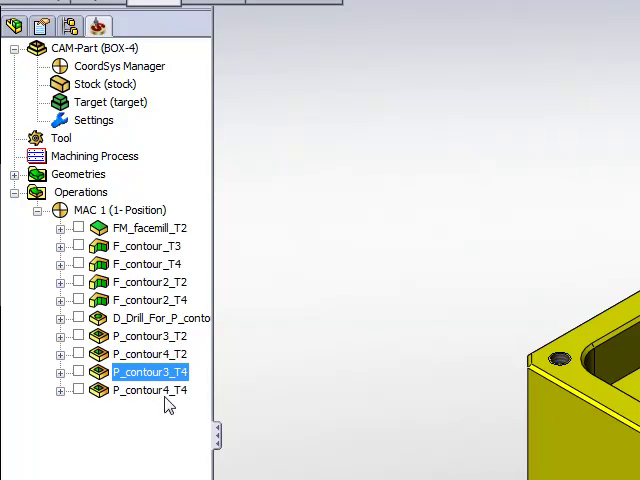
pyautogui.rightClick(149, 371)
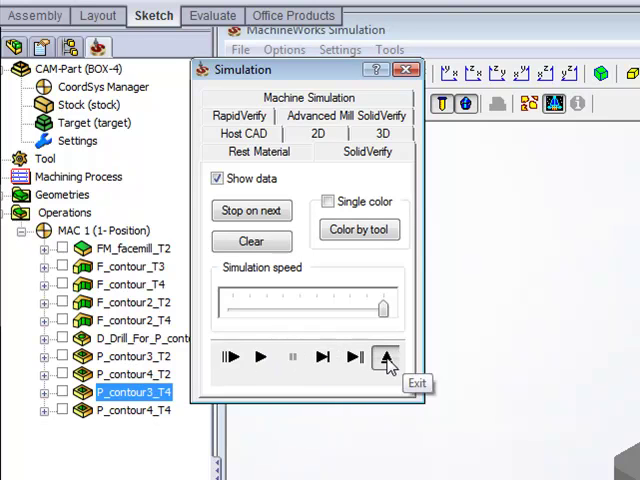
pyautogui.click(386, 357)
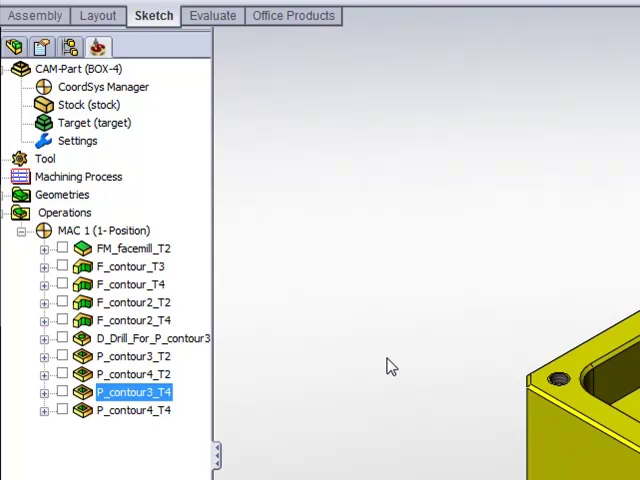